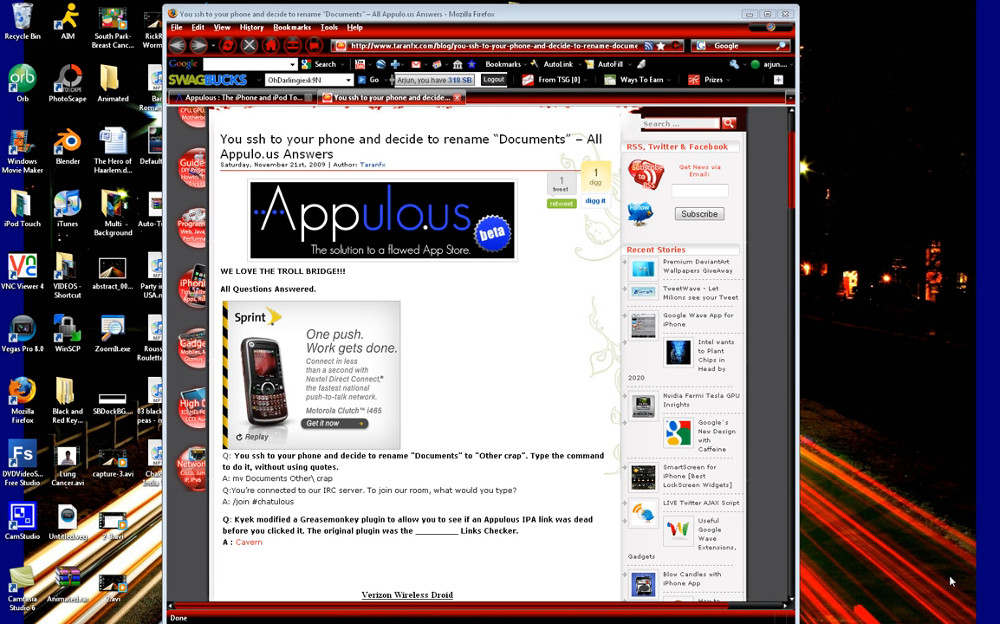
{"action": "mouse_move", "coordinate": [712, 332]}
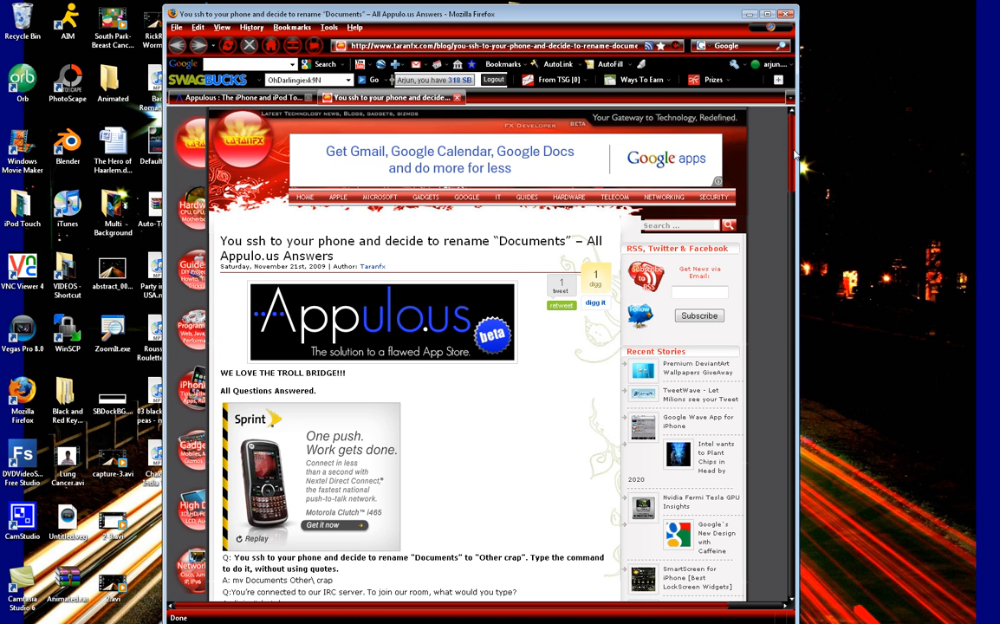
- Glance at the Appulo.us app index tab, then return to the TaranFX answers post
{"action": "scroll", "scroll_direction": "down", "scroll_amount": 3}
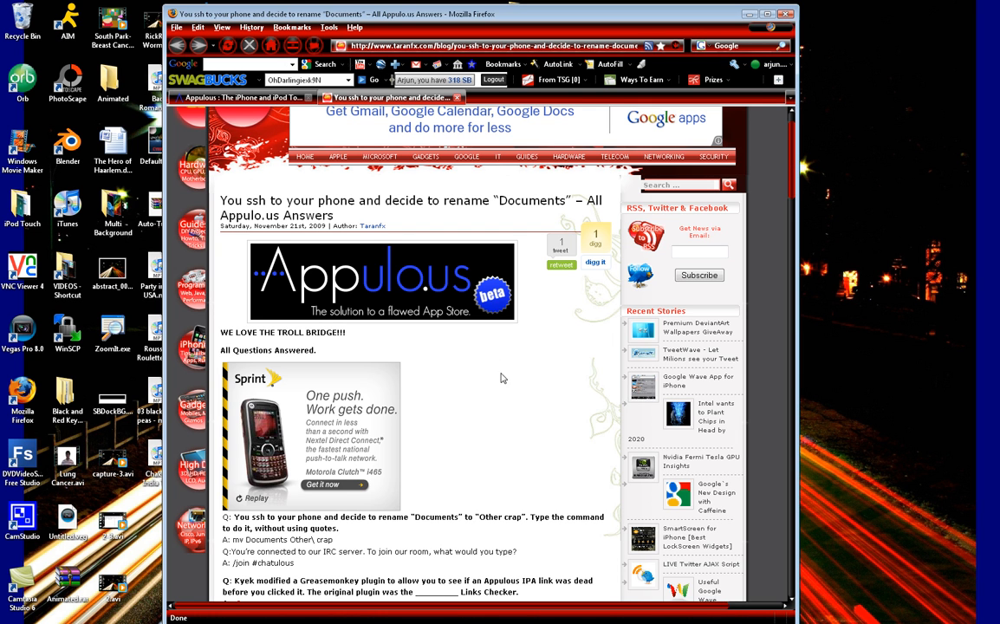
{"action": "mouse_move", "coordinate": [501, 393]}
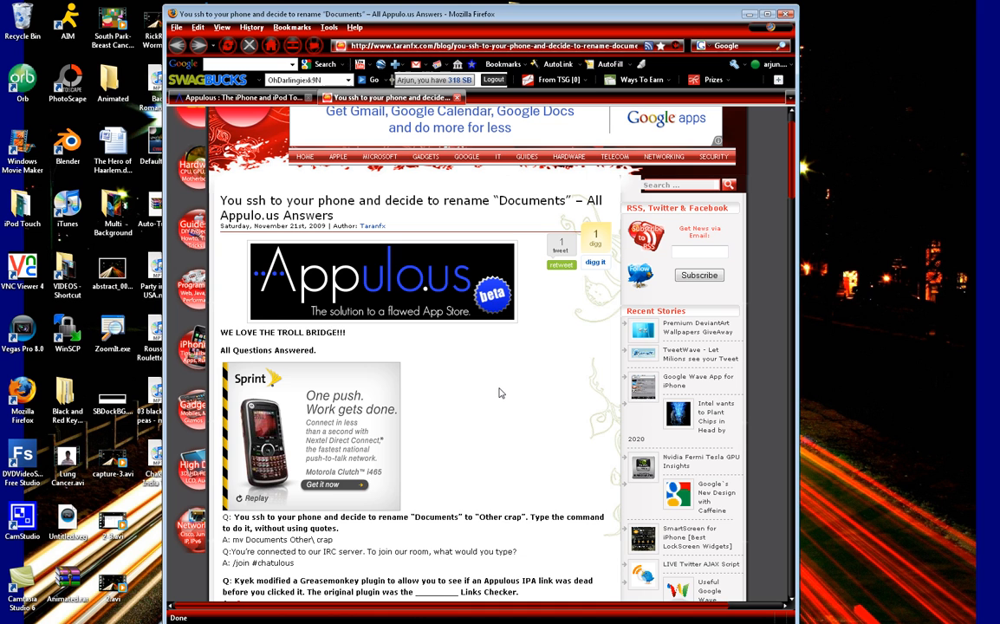
{"action": "mouse_move", "coordinate": [539, 419]}
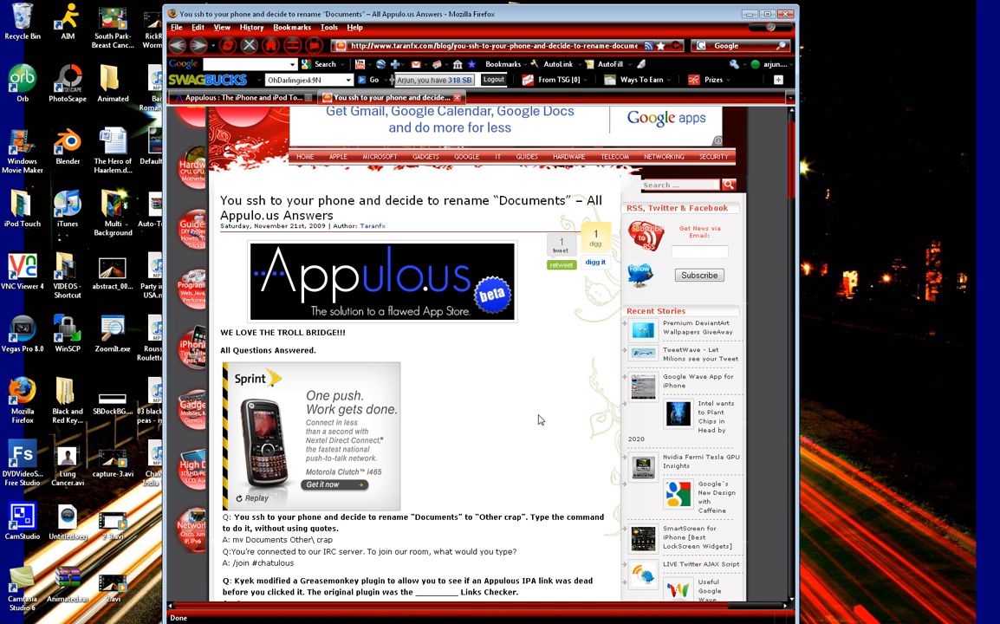
{"action": "mouse_move", "coordinate": [549, 381]}
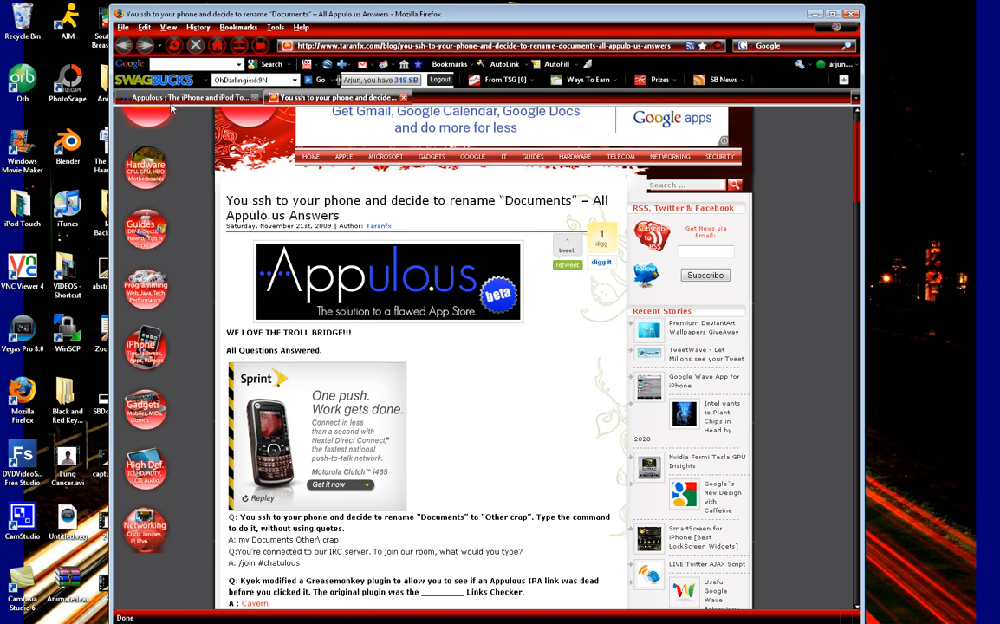
{"action": "left_click", "coordinate": [189, 98]}
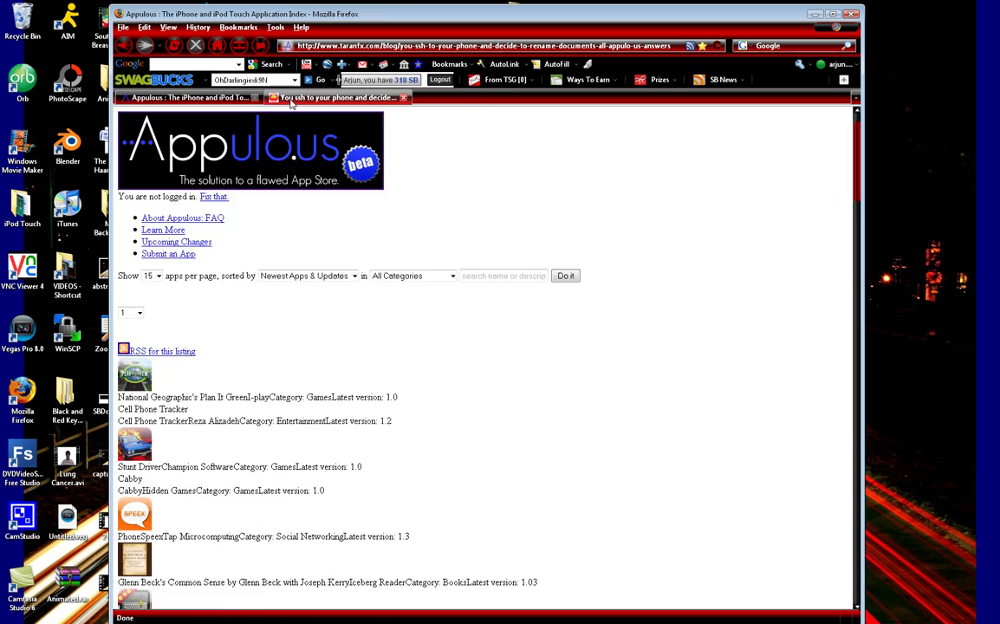
{"action": "left_click", "coordinate": [338, 101]}
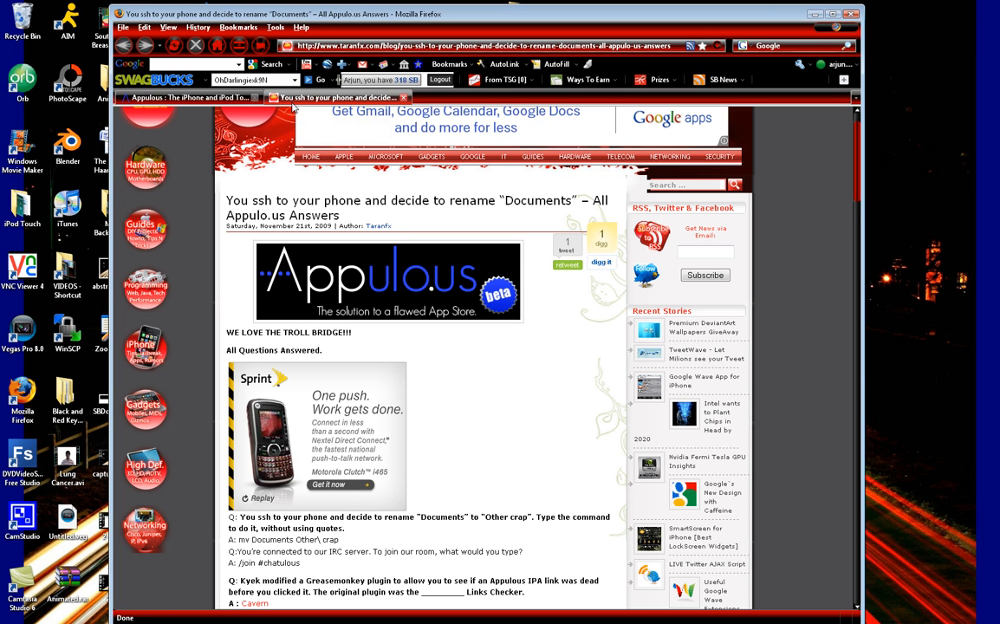
{"action": "mouse_move", "coordinate": [421, 308]}
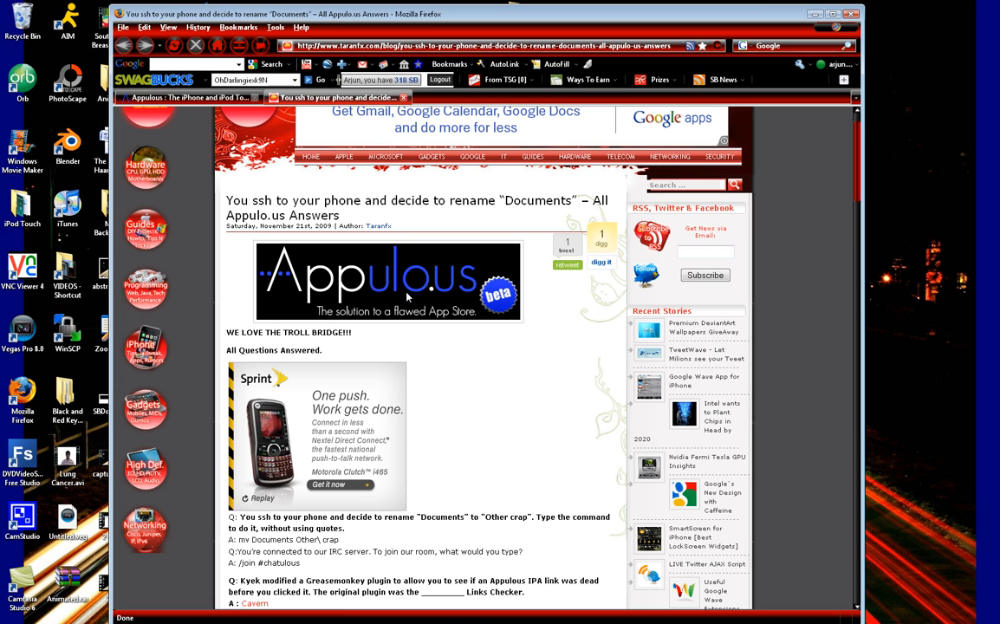
{"action": "mouse_move", "coordinate": [562, 237]}
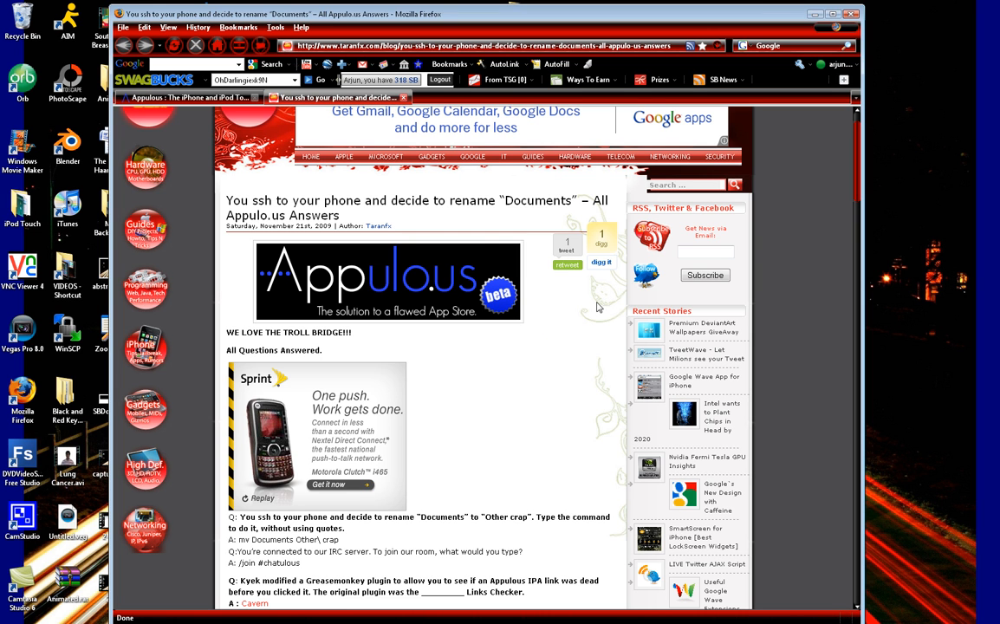
{"action": "mouse_move", "coordinate": [503, 378]}
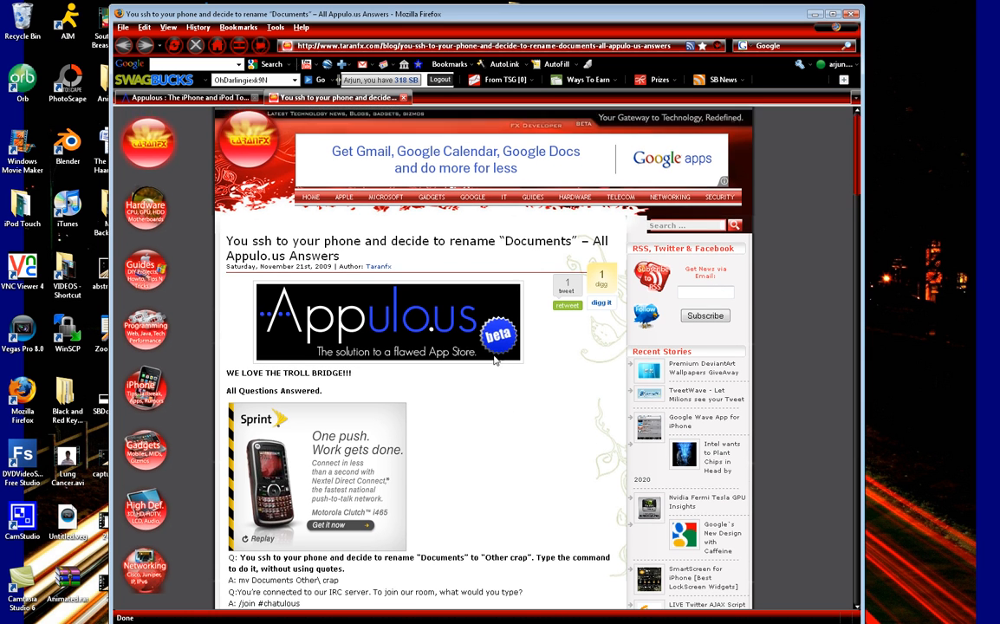
{"action": "mouse_move", "coordinate": [505, 333]}
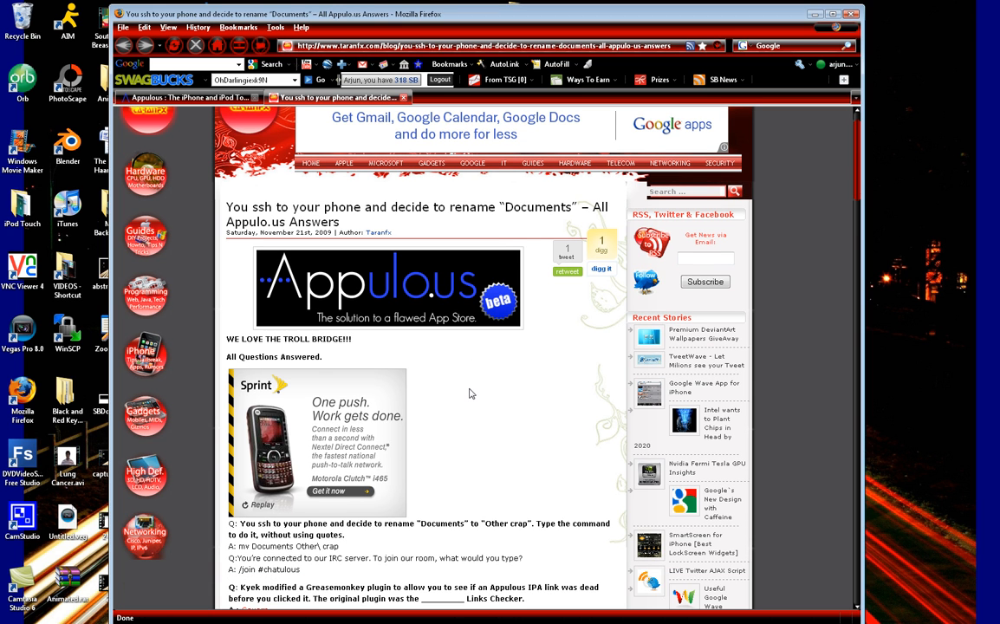
{"action": "mouse_move", "coordinate": [516, 362]}
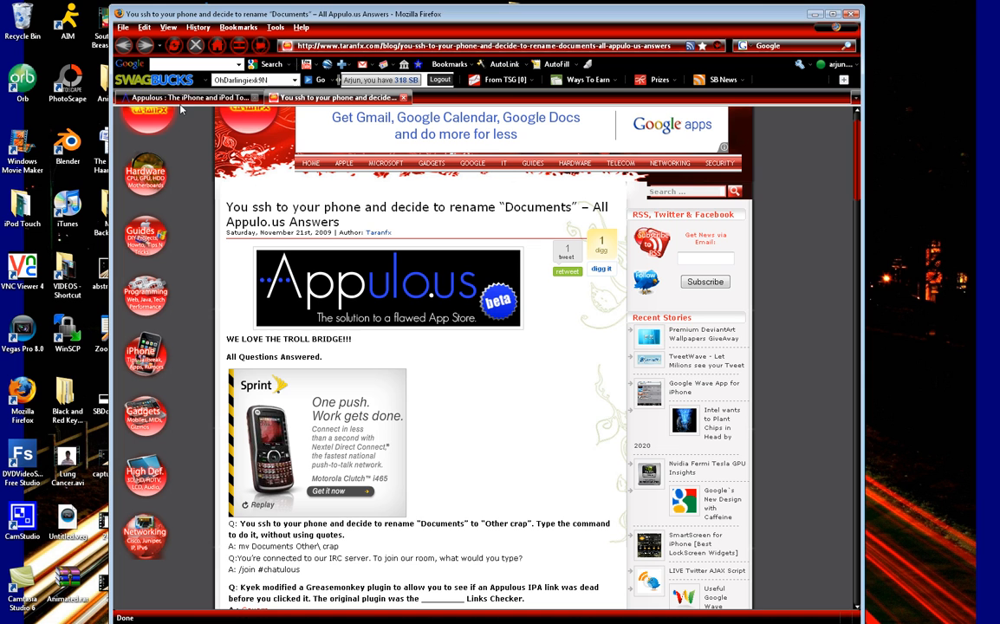
{"action": "mouse_move", "coordinate": [222, 357]}
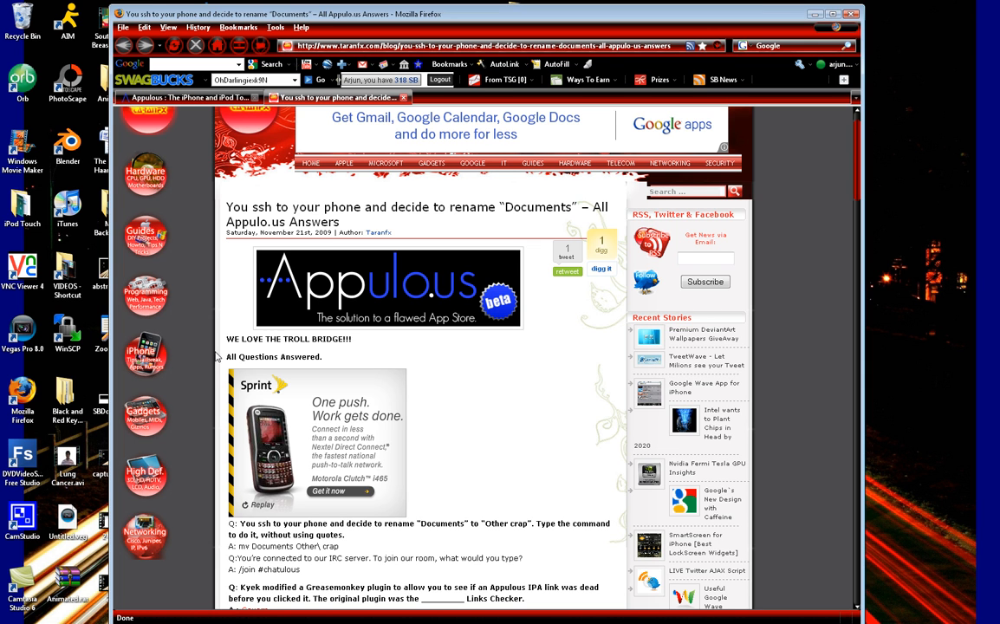
{"action": "mouse_move", "coordinate": [381, 333]}
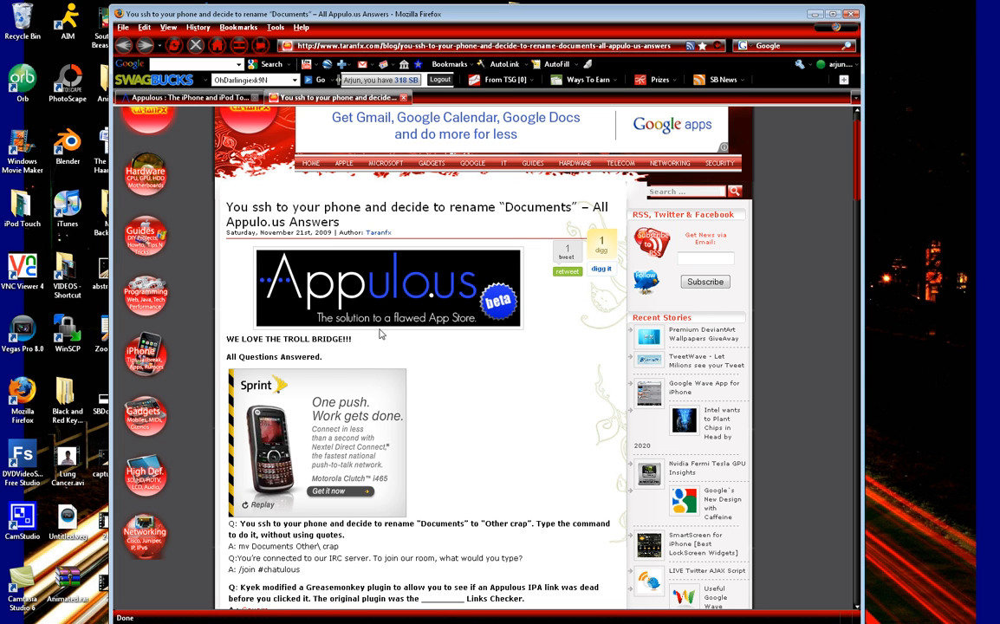
{"action": "mouse_move", "coordinate": [225, 319]}
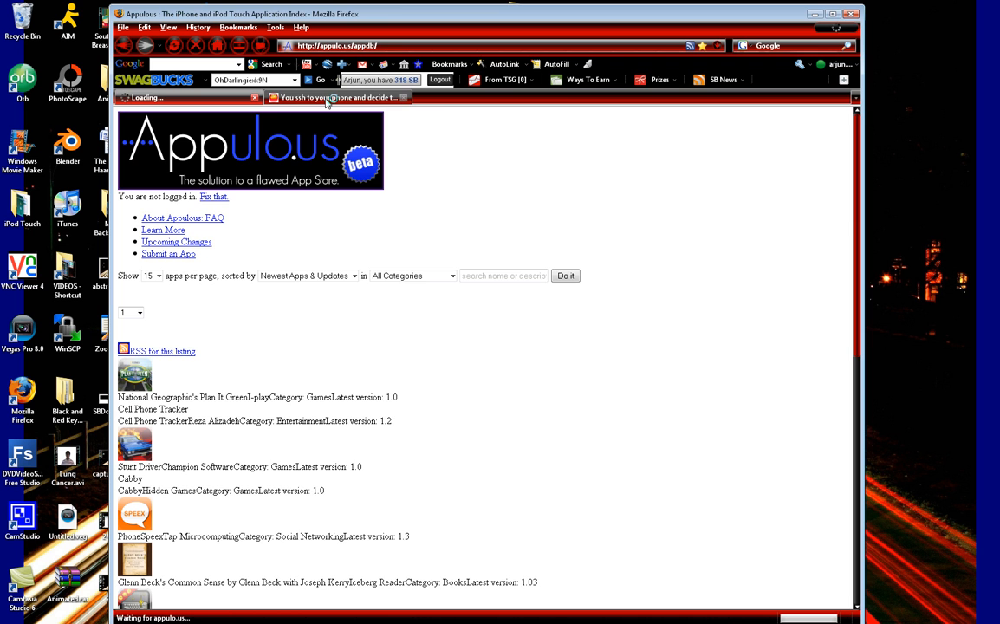
- Switch to the TaranFX Appulo.us Answers blog post tab
{"action": "left_click", "coordinate": [329, 97]}
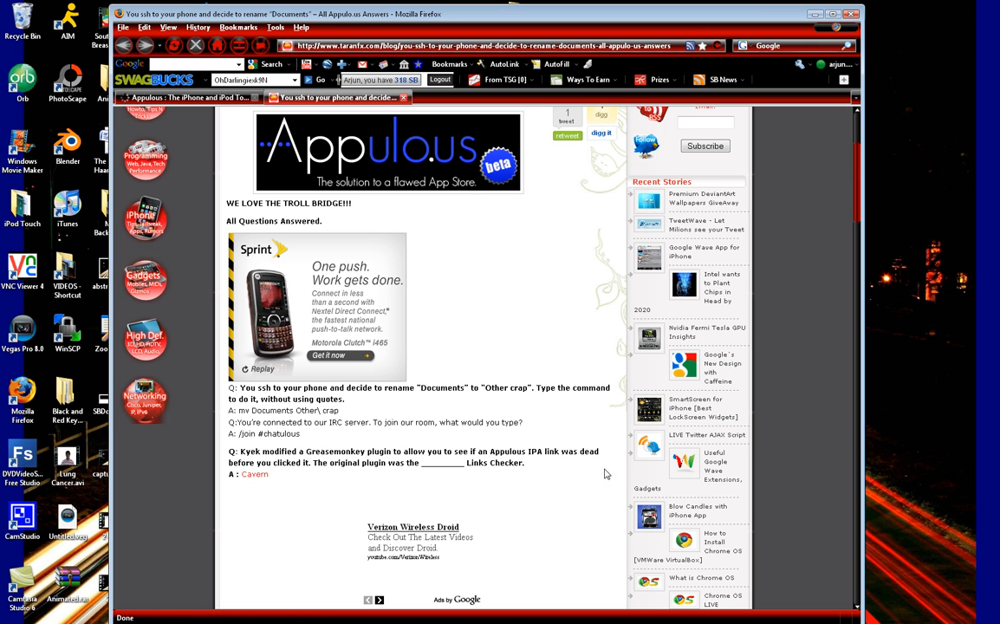
{"action": "mouse_move", "coordinate": [340, 480]}
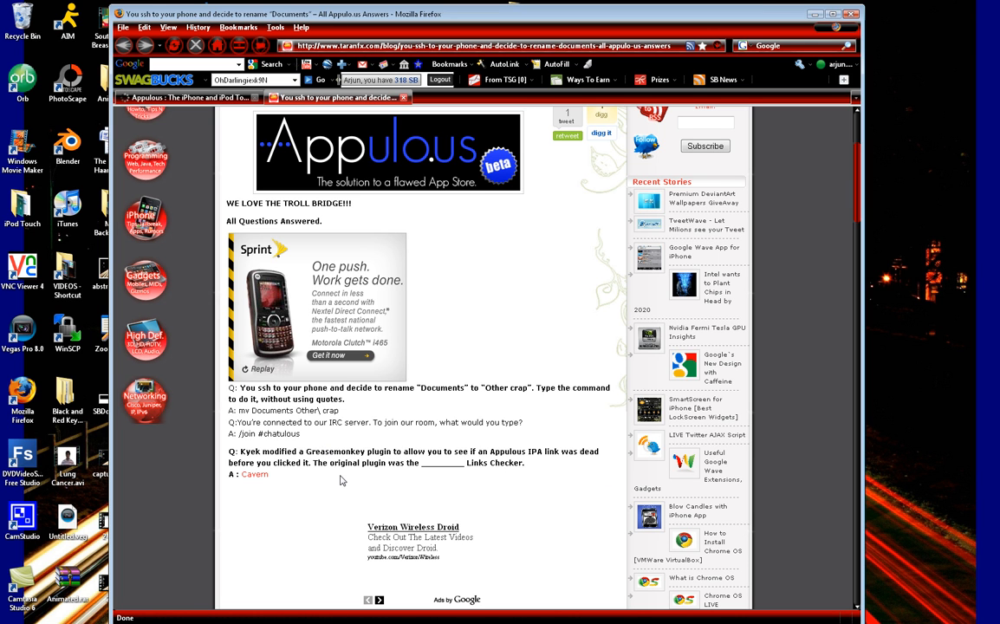
{"action": "mouse_move", "coordinate": [491, 462]}
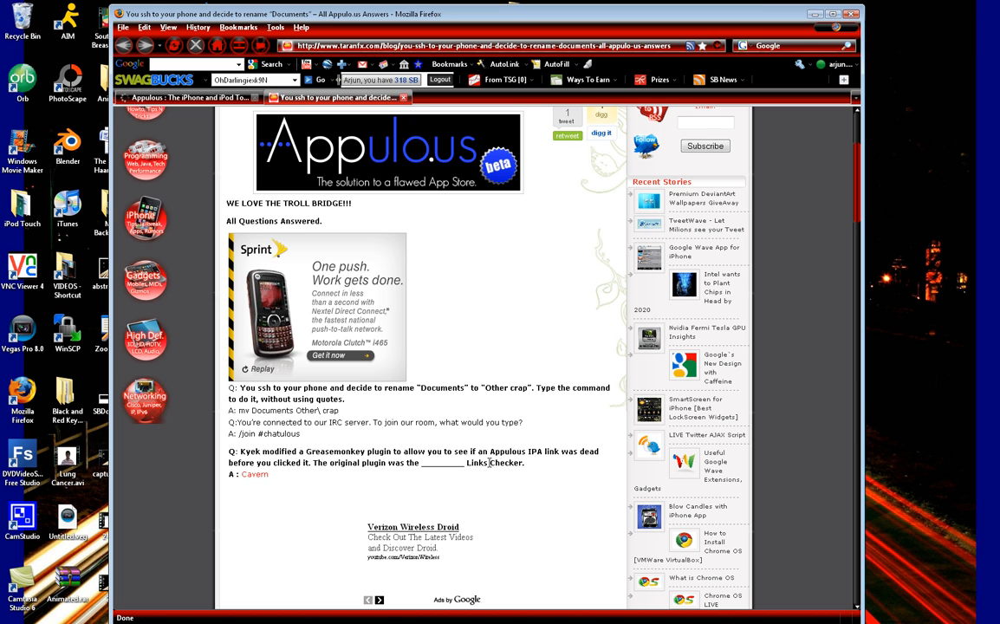
{"action": "mouse_move", "coordinate": [534, 470]}
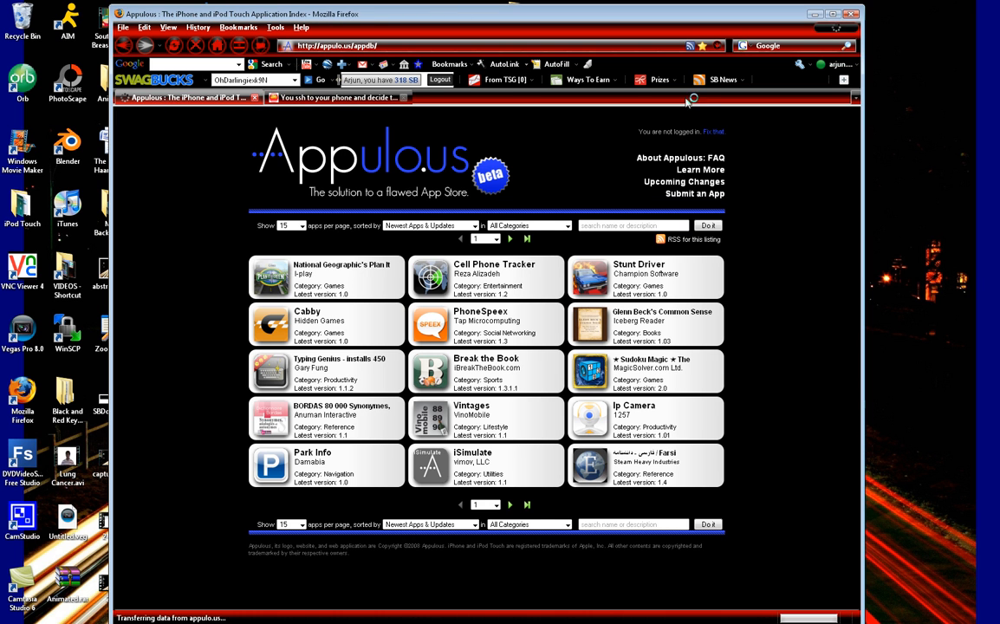
- Check the TaranFX blog tab, then show the loaded Appulo.us index of fifteen newest apps
{"action": "left_click", "coordinate": [347, 98]}
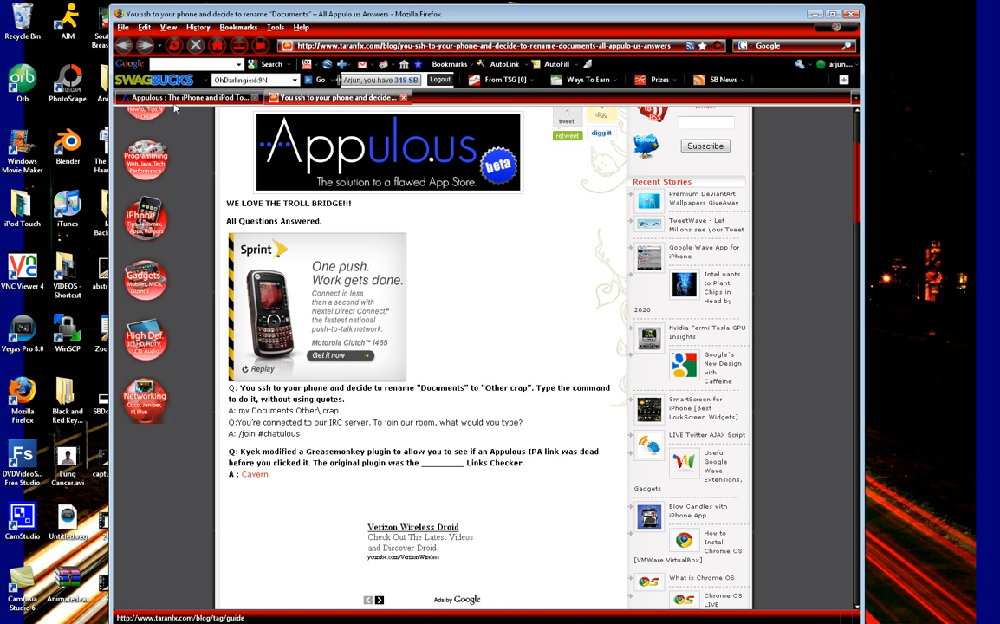
{"action": "left_click", "coordinate": [195, 105]}
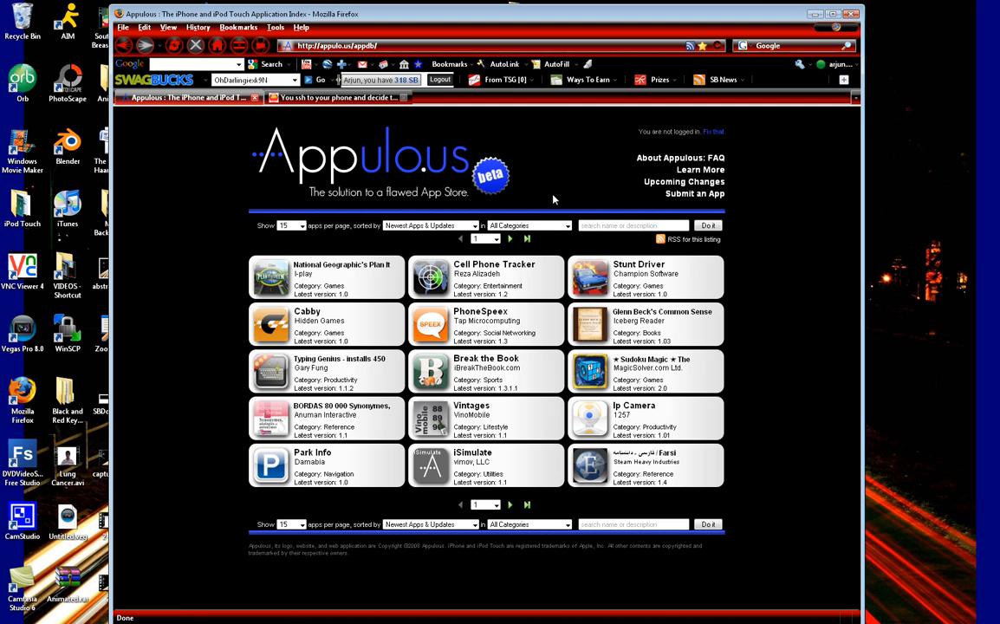
{"action": "mouse_move", "coordinate": [642, 205]}
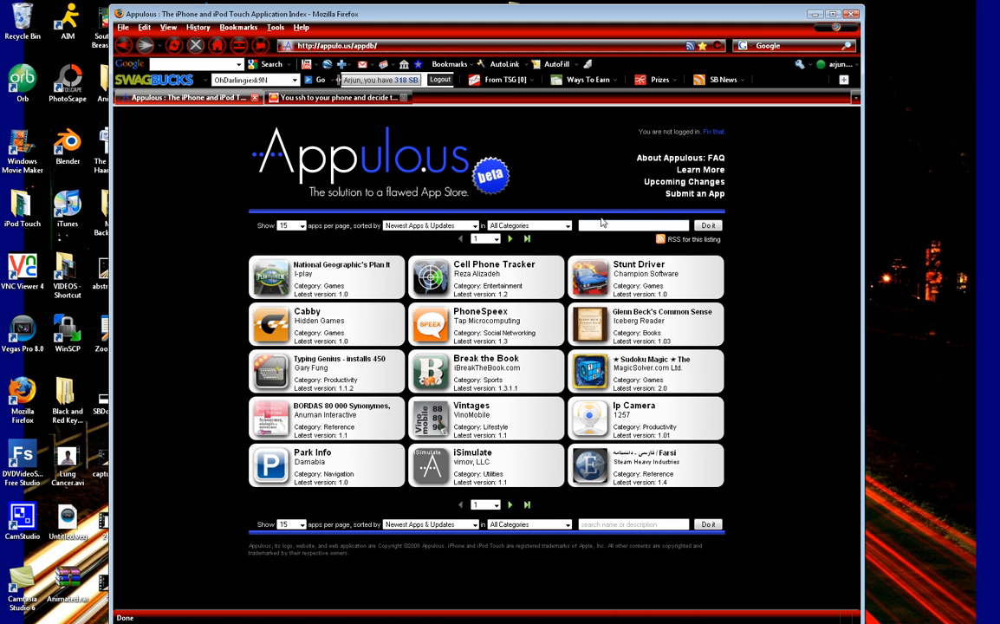
- Enter 'the sims 3' in the Appulo.us search box and return to the TaranFX blog post
{"action": "type", "text": "the sims 3"}
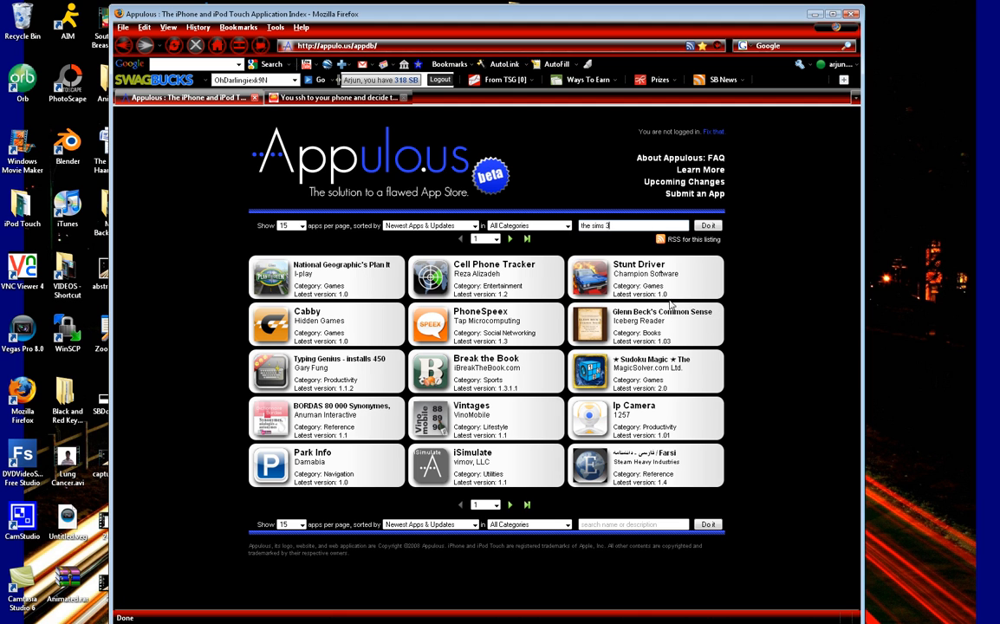
{"action": "mouse_move", "coordinate": [405, 284]}
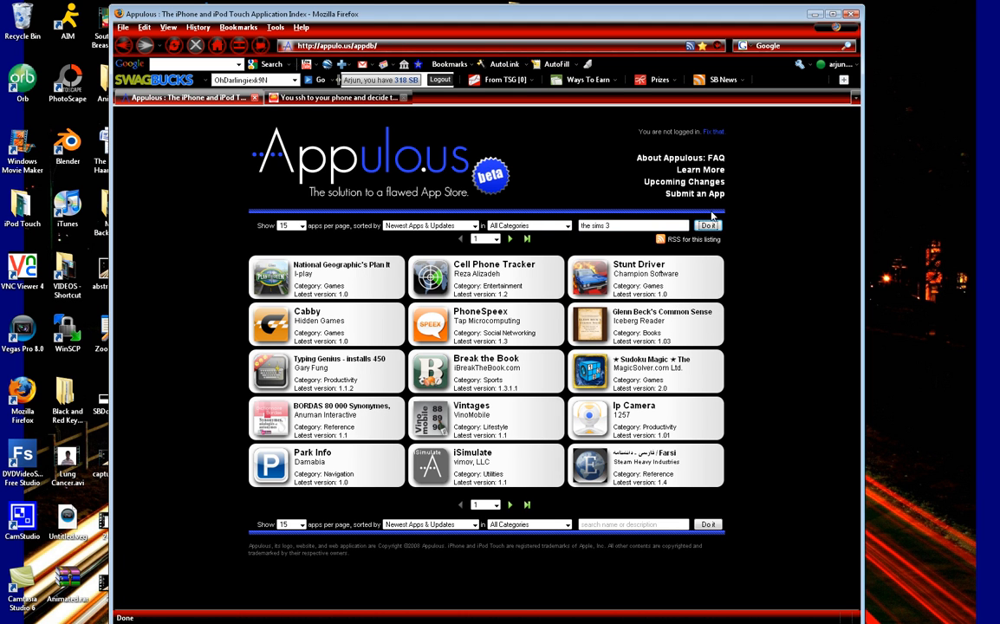
{"action": "mouse_move", "coordinate": [291, 219]}
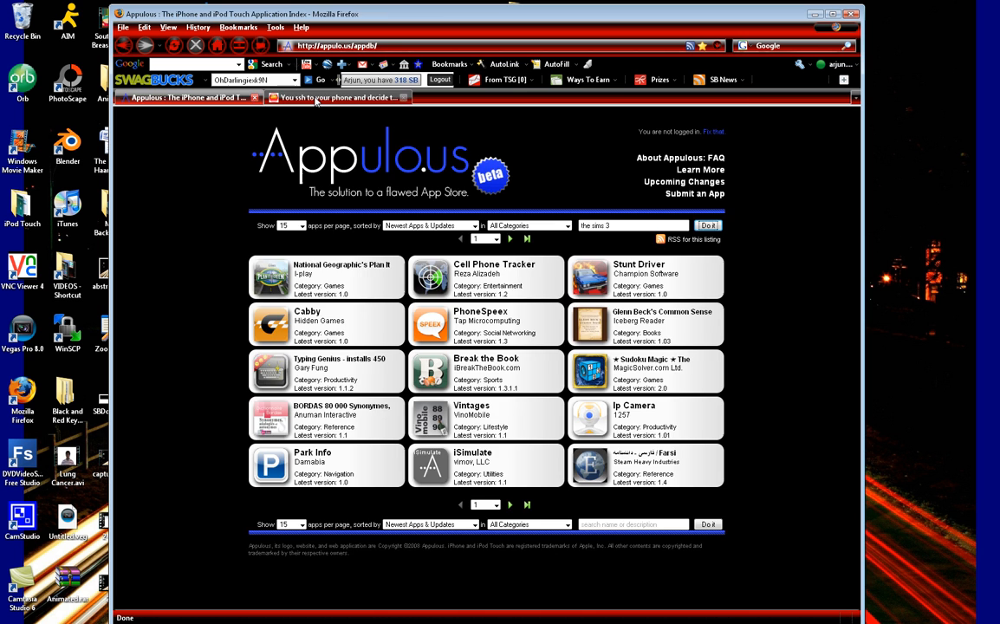
{"action": "left_click", "coordinate": [338, 97]}
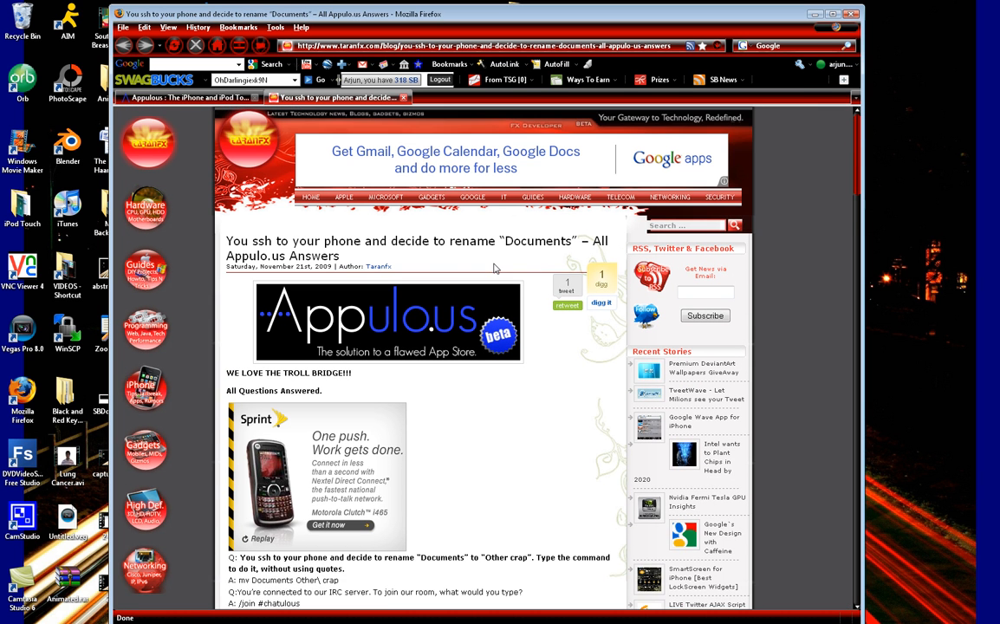
{"action": "scroll", "scroll_direction": "down", "scroll_amount": 3}
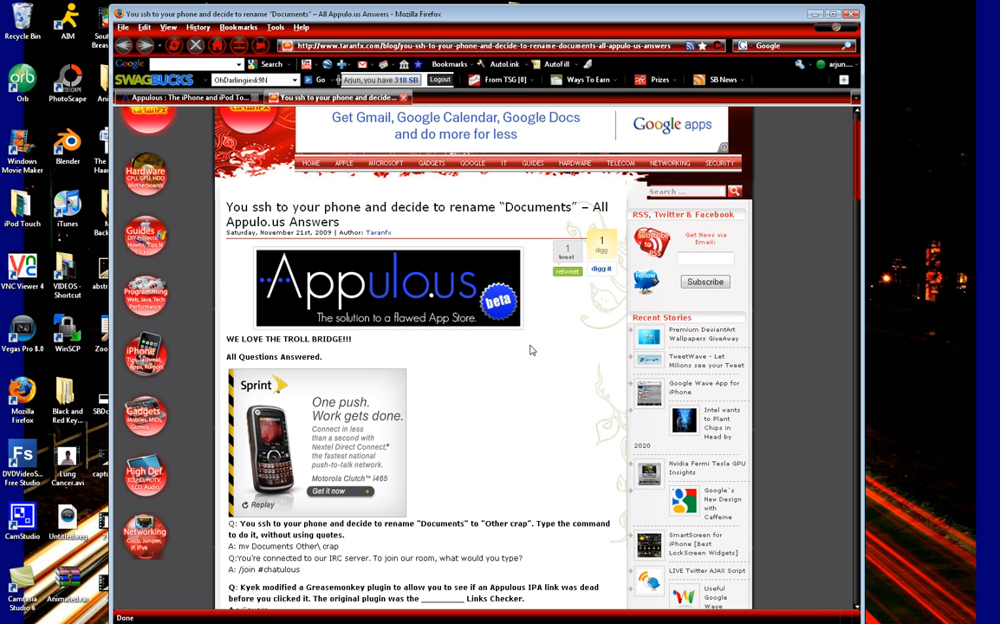
{"action": "mouse_move", "coordinate": [247, 151]}
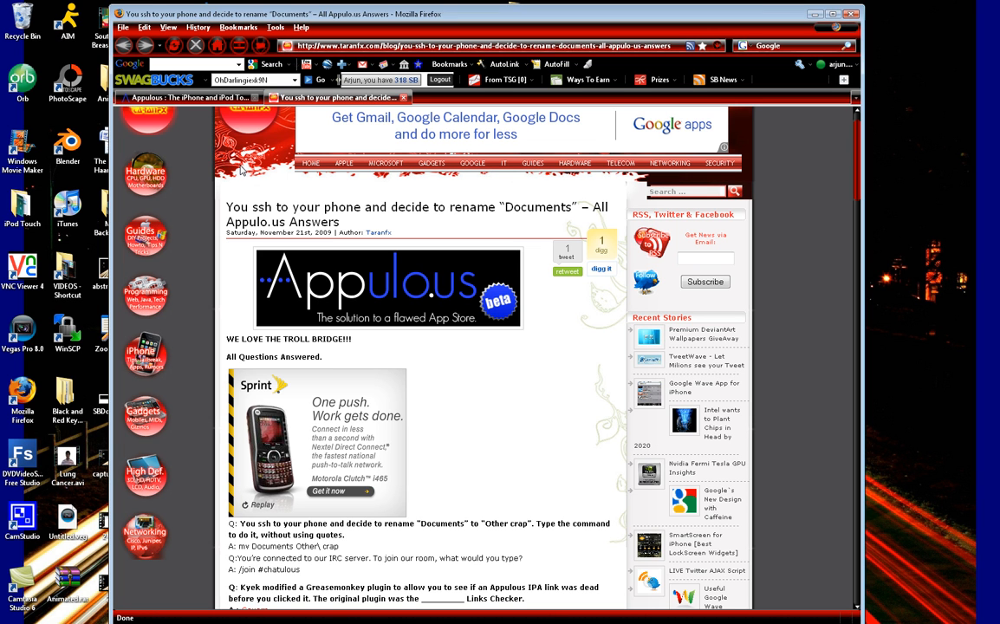
{"action": "mouse_move", "coordinate": [185, 185]}
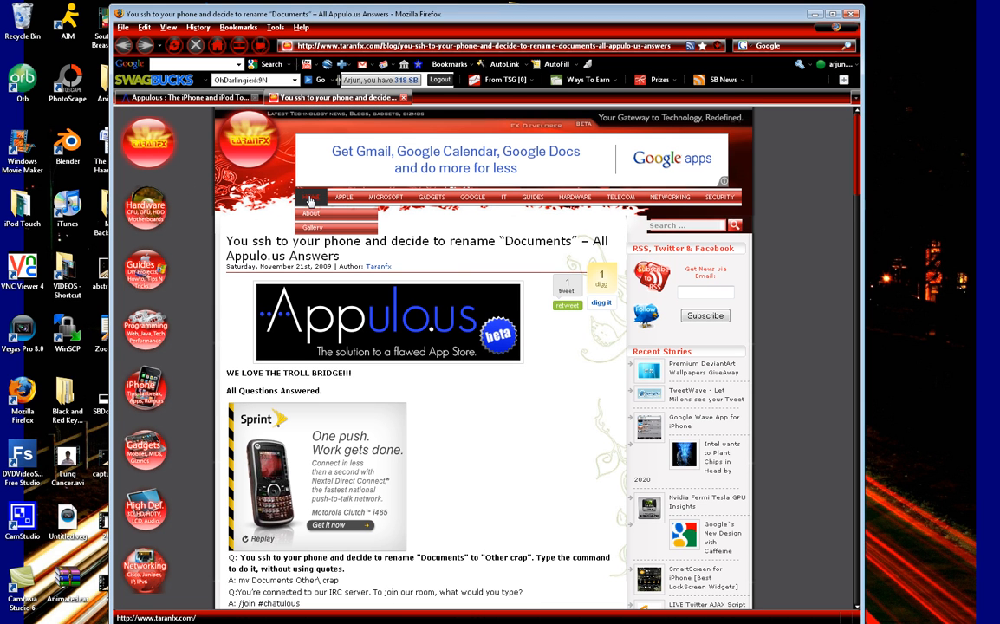
{"action": "mouse_move", "coordinate": [245, 237]}
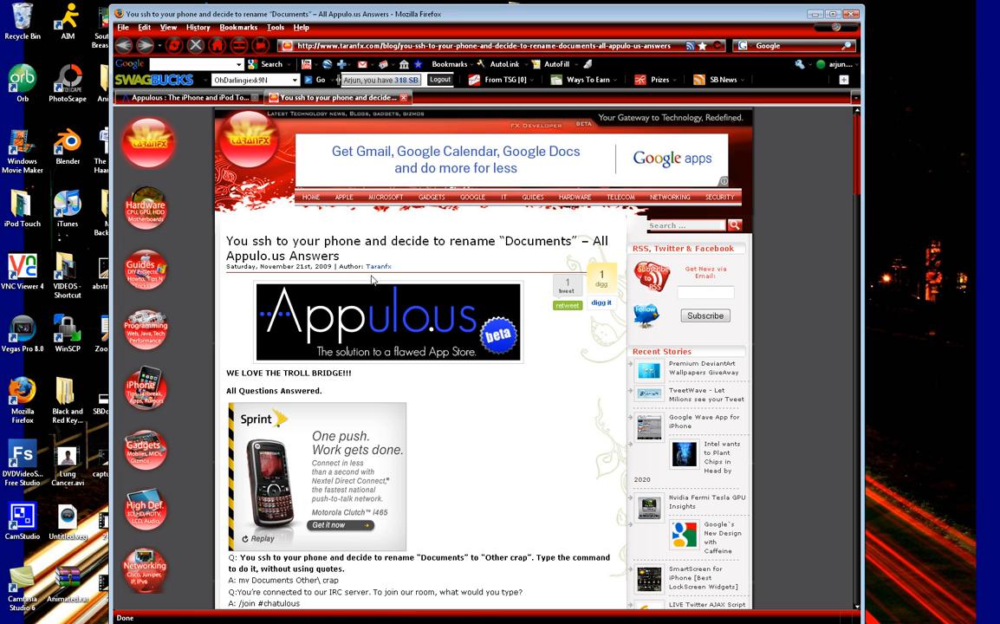
{"action": "mouse_move", "coordinate": [366, 283]}
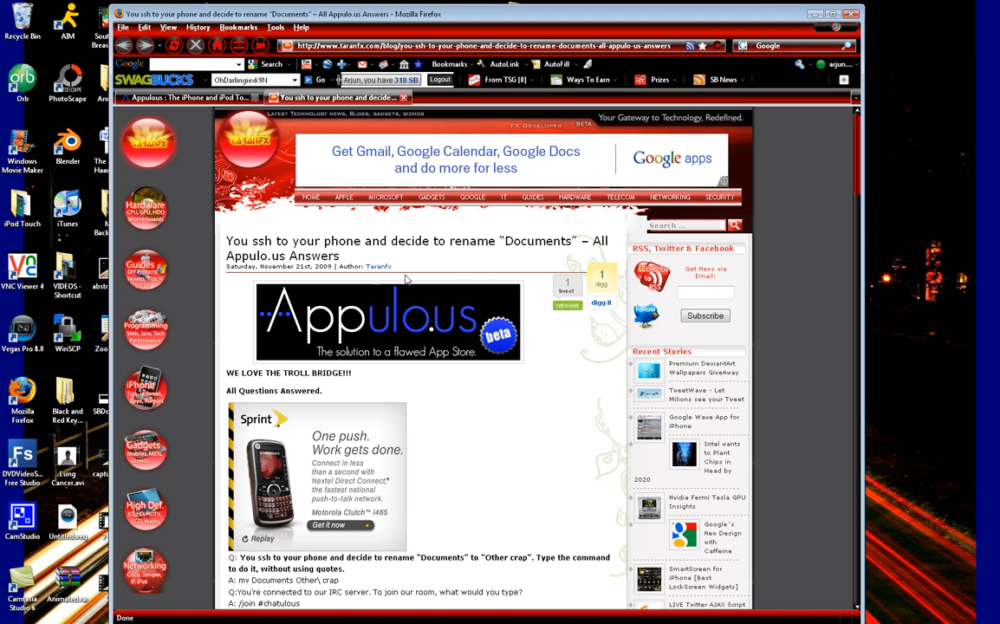
{"action": "scroll", "scroll_direction": "down", "scroll_amount": 3}
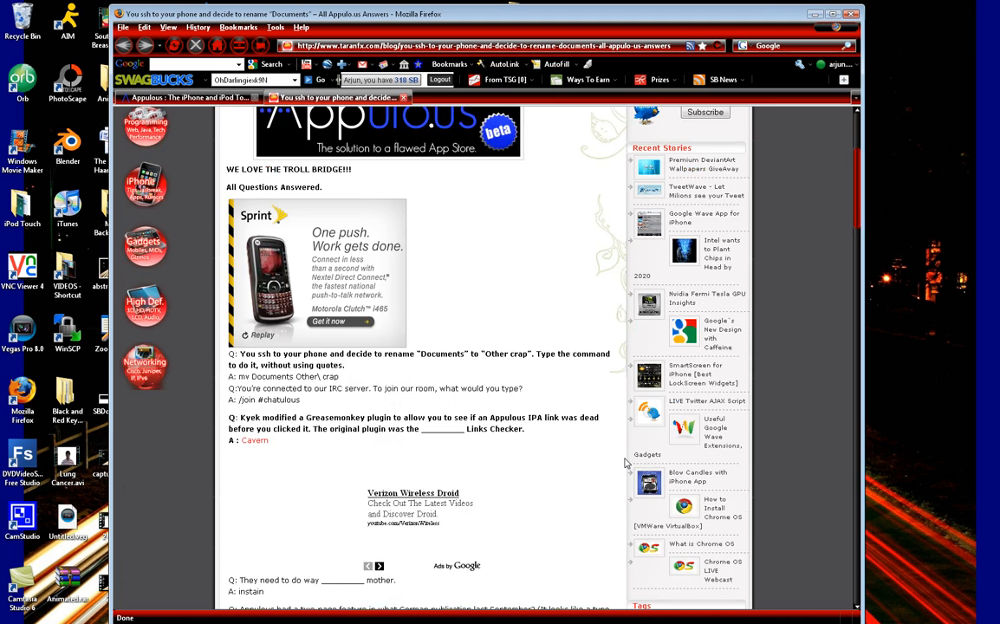
{"action": "scroll", "scroll_direction": "down", "scroll_amount": 3}
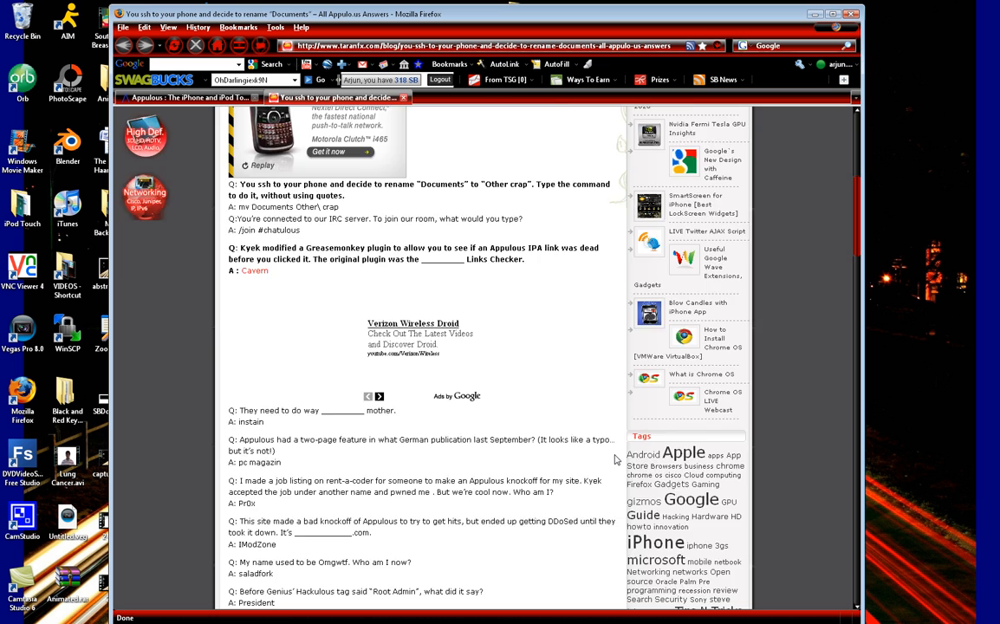
{"action": "scroll", "scroll_direction": "up", "scroll_amount": 3}
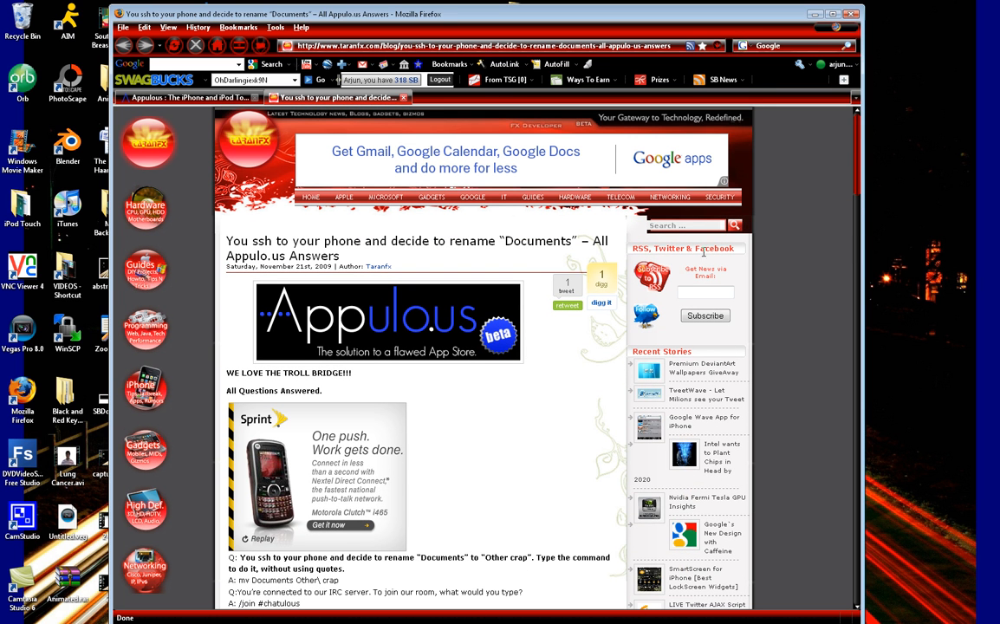
{"action": "scroll", "scroll_direction": "down", "scroll_amount": 3}
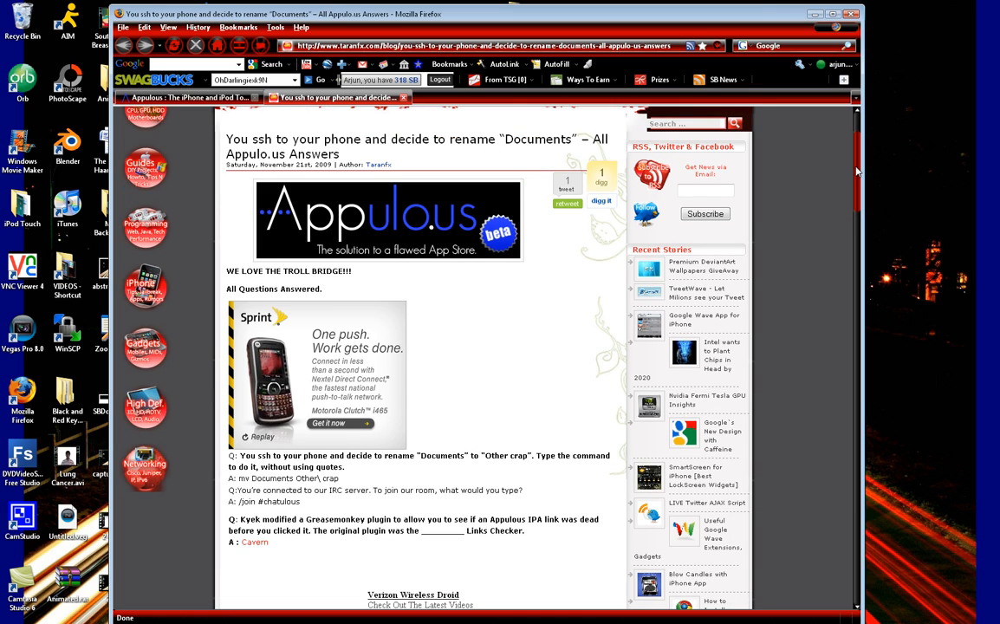
{"action": "scroll", "scroll_direction": "down", "scroll_amount": 3}
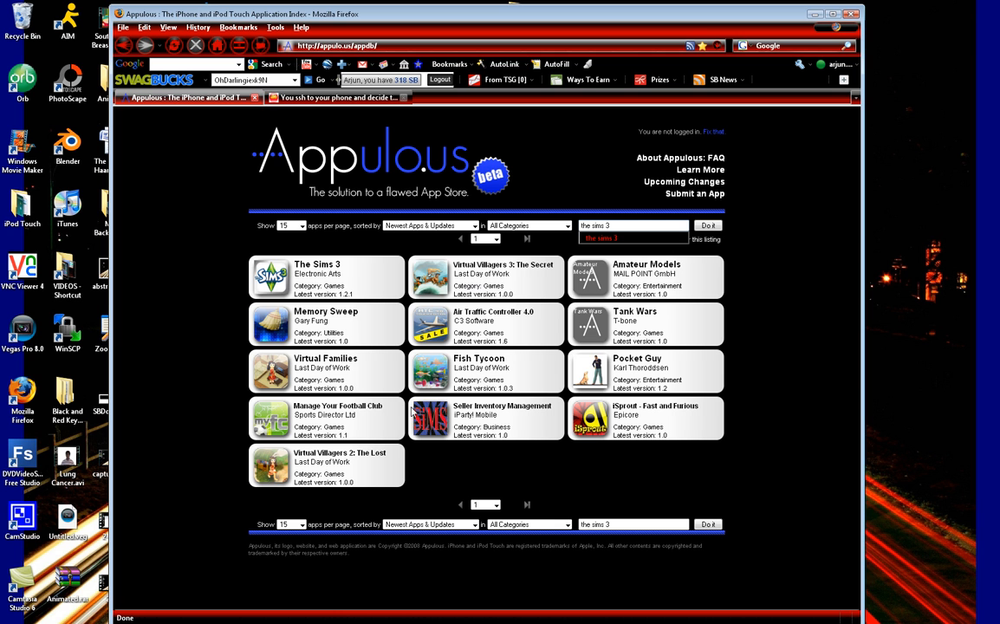
{"action": "mouse_move", "coordinate": [634, 401]}
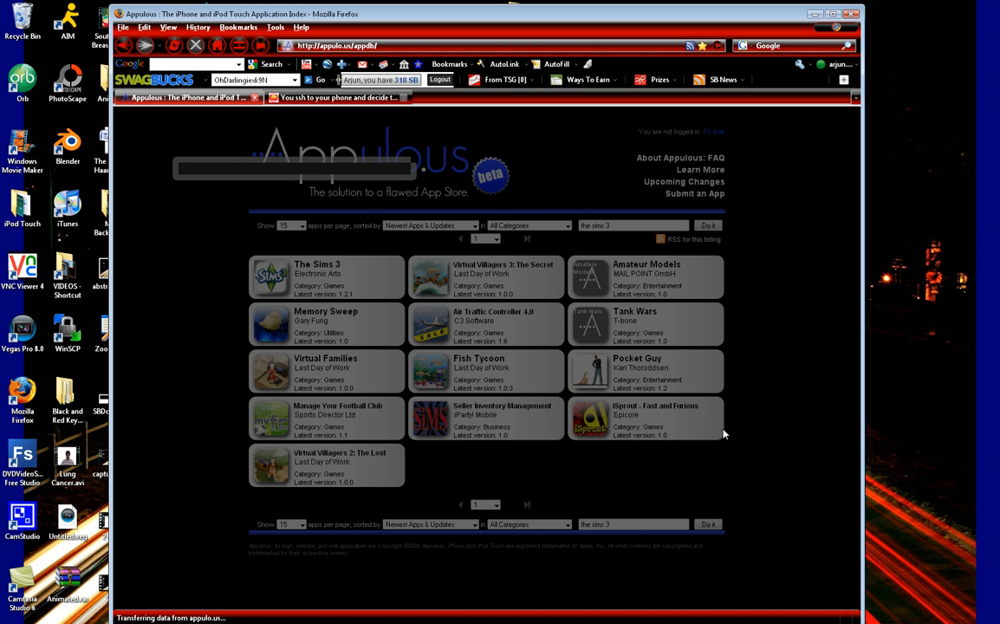
{"action": "mouse_move", "coordinate": [769, 198]}
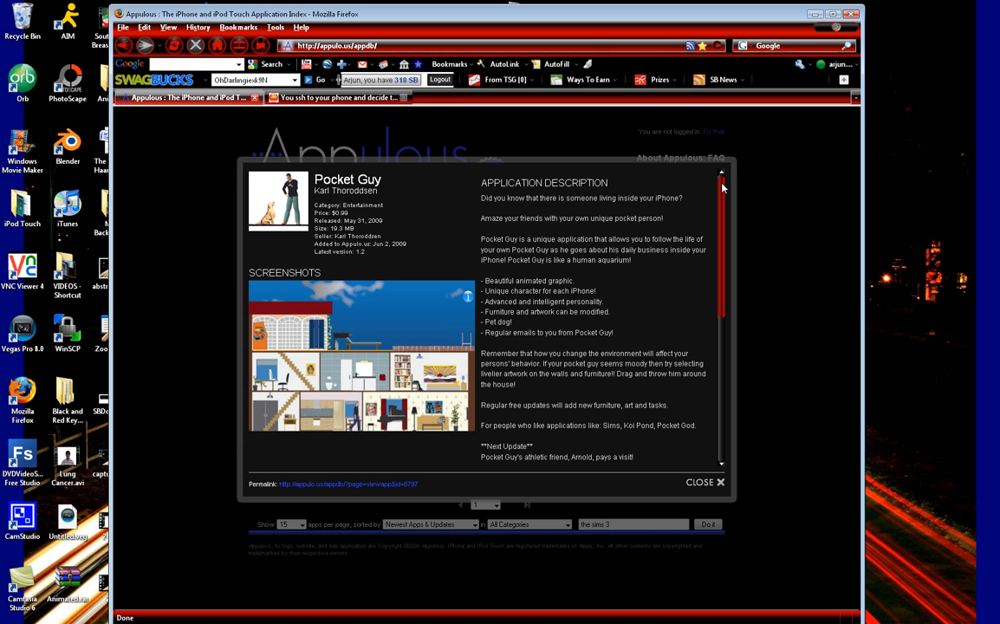
- Scroll through the Pocket Guy results, then return to the TaranFX answers blog post
{"action": "scroll", "scroll_direction": "down", "scroll_amount": 3}
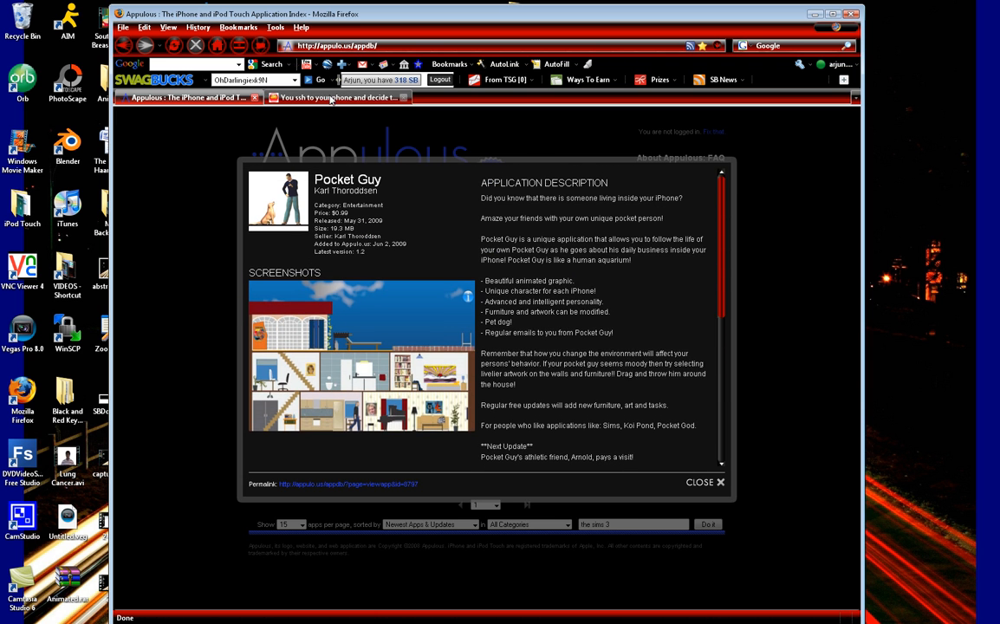
{"action": "left_click", "coordinate": [338, 97]}
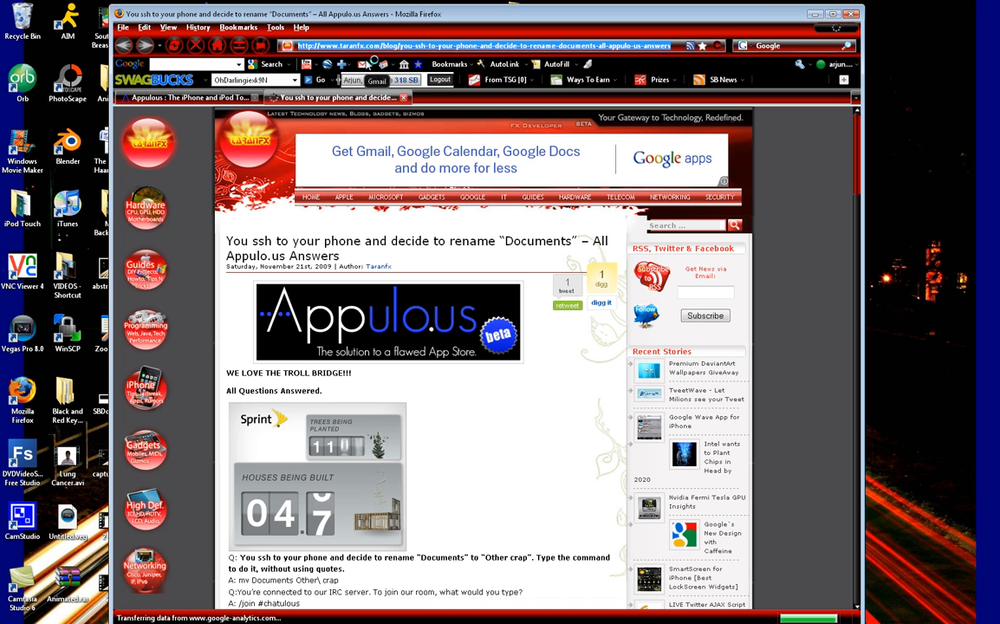
{"action": "mouse_move", "coordinate": [309, 241]}
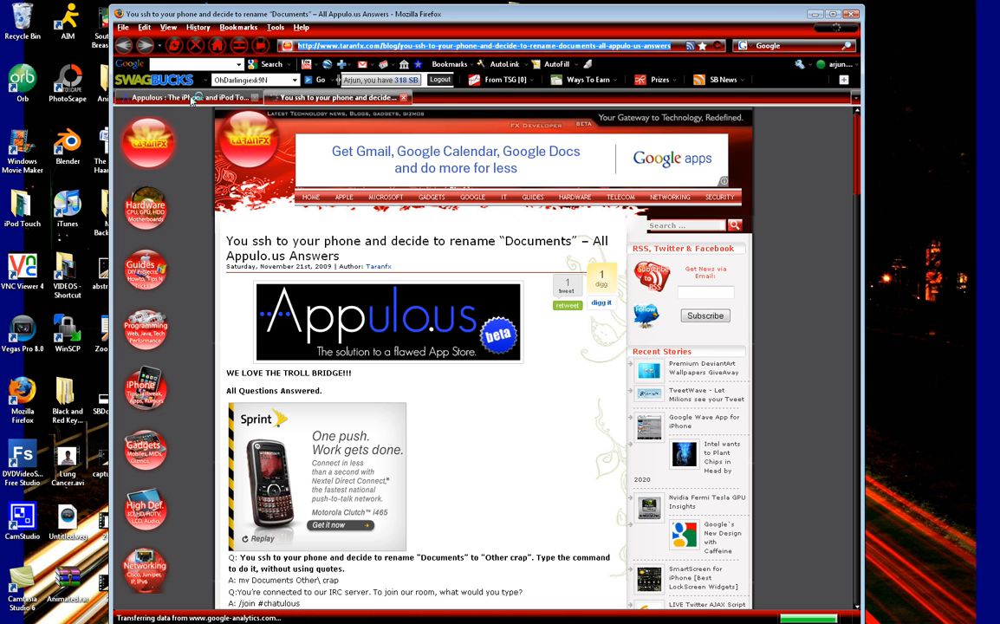
{"action": "mouse_move", "coordinate": [193, 97]}
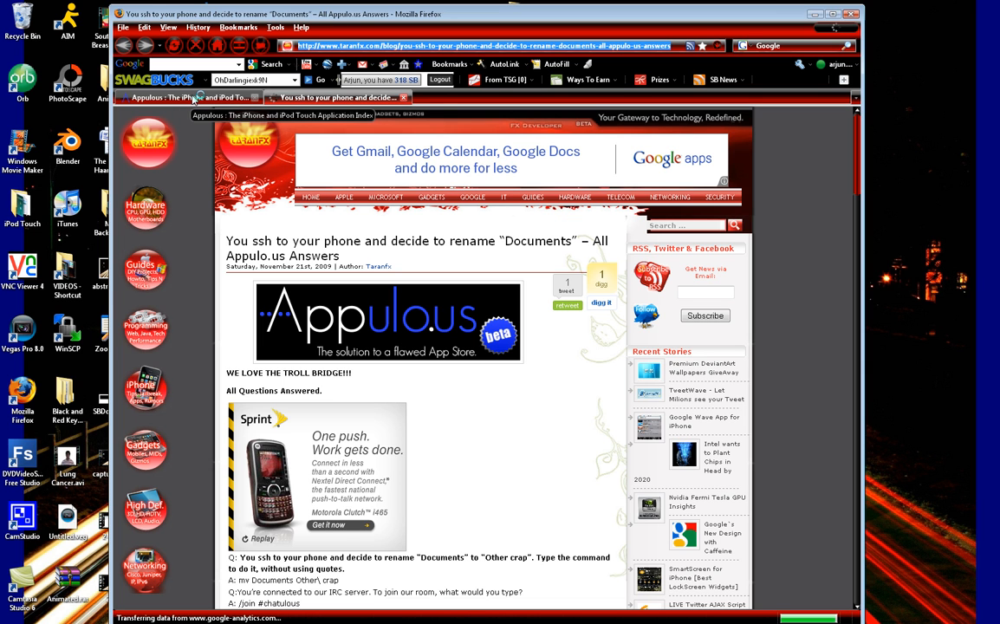